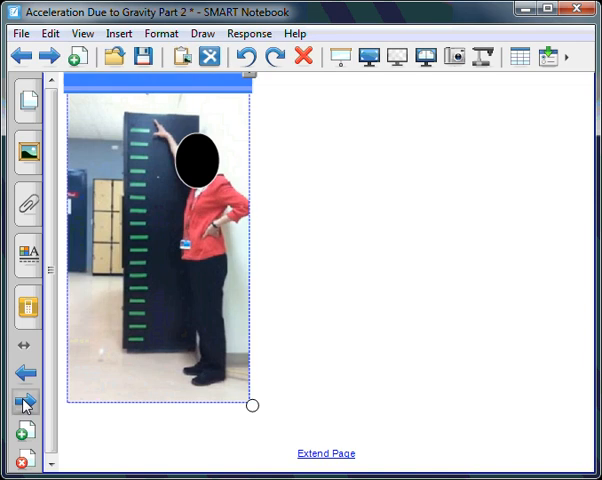
- Handwrite '10 fps' and '0.1 sec / frame' in red ink to the right of the photo
right_click(250, 84)
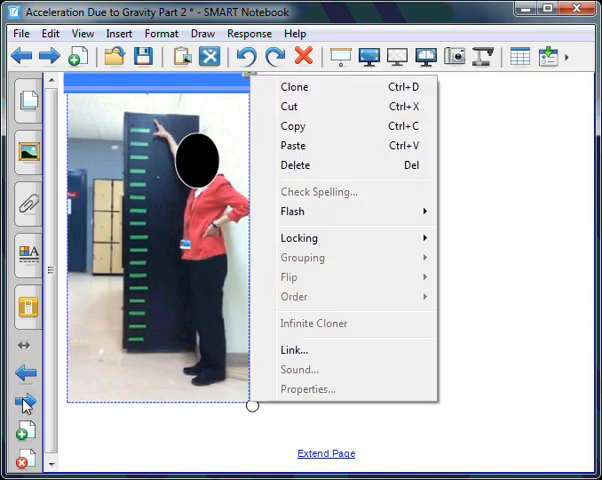
mouse_move(304, 214)
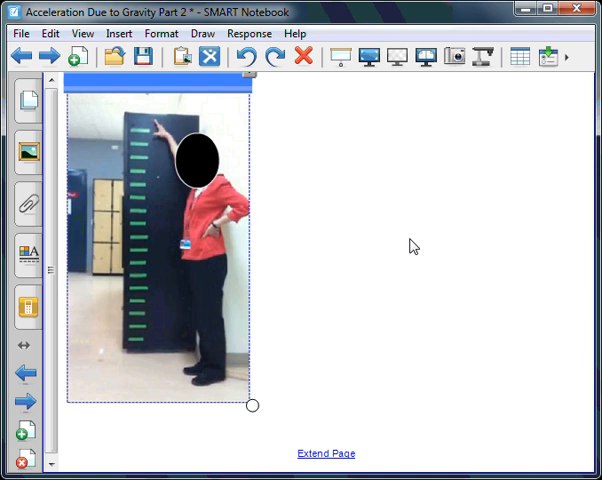
mouse_move(184, 314)
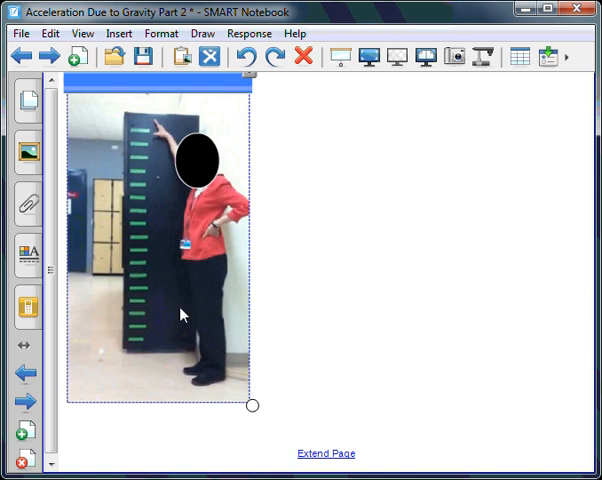
mouse_move(72, 428)
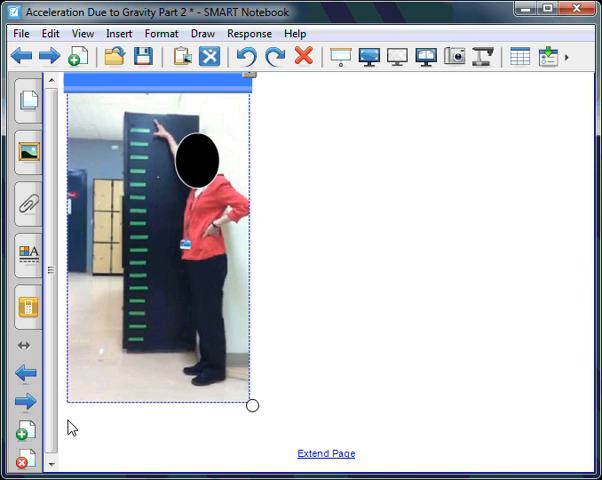
left_click_drag(334, 128, 336, 150)
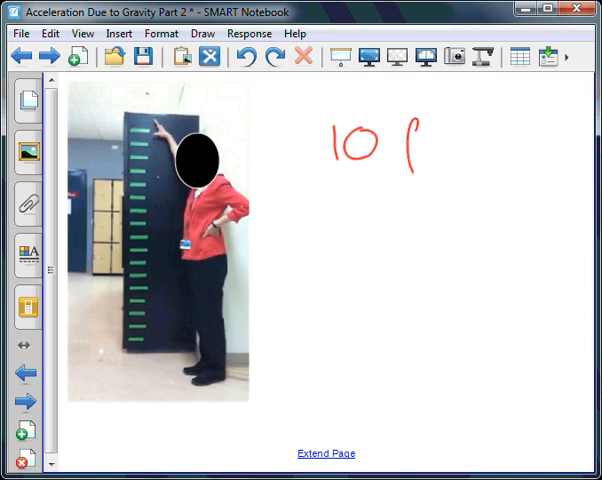
type("fps")
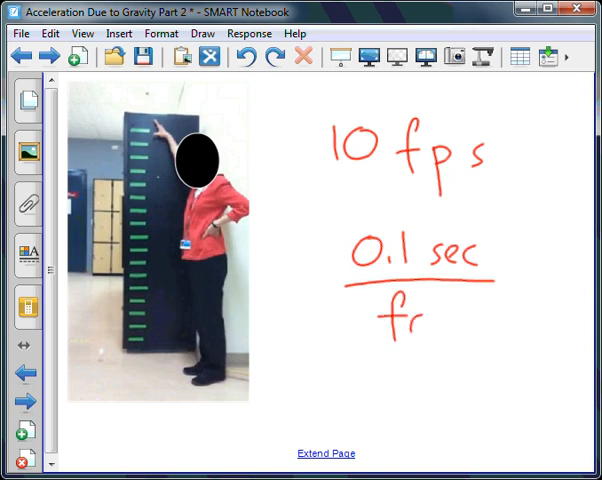
type("ame")
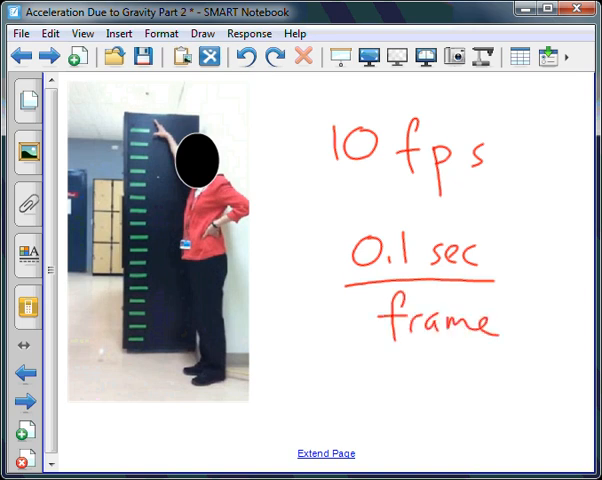
mouse_move(72, 428)
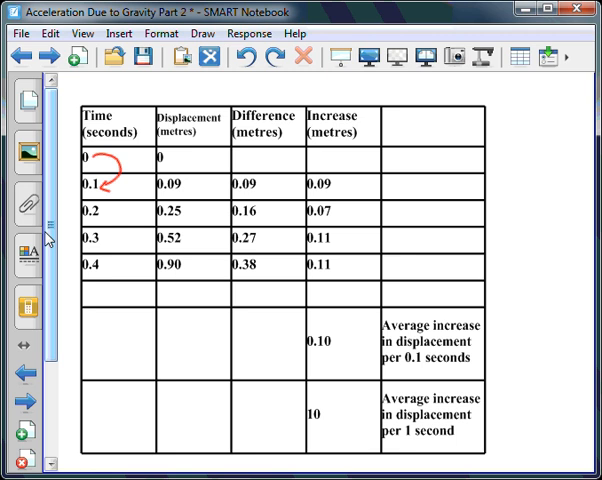
- Circle times 0.1–0.4 and displacements 0.09, 0.25, 0.52, 0.90 in red in the results table
left_click_drag(156, 176, 200, 192)
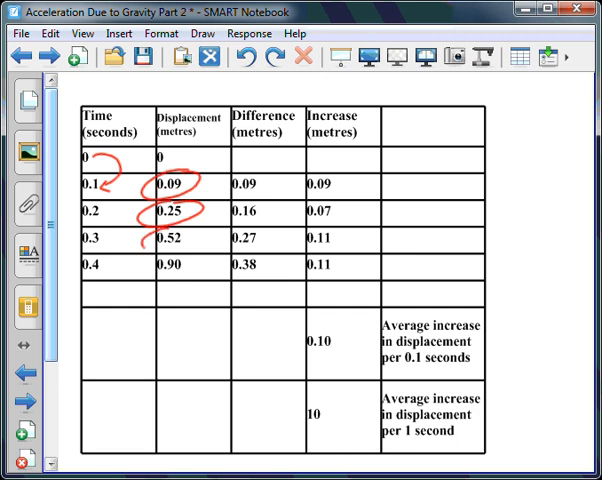
left_click_drag(156, 228, 210, 240)
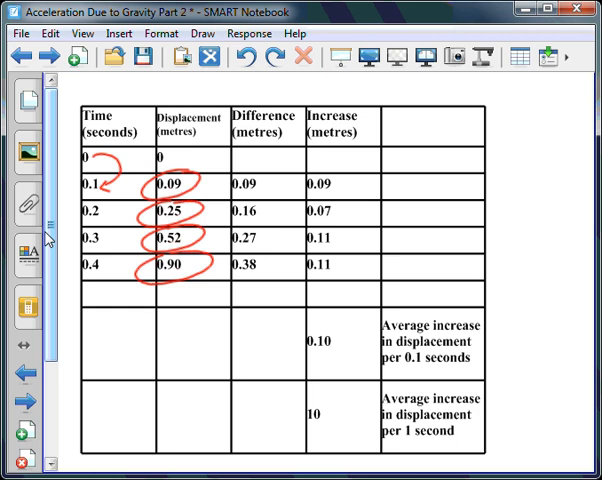
left_click_drag(228, 178, 268, 196)
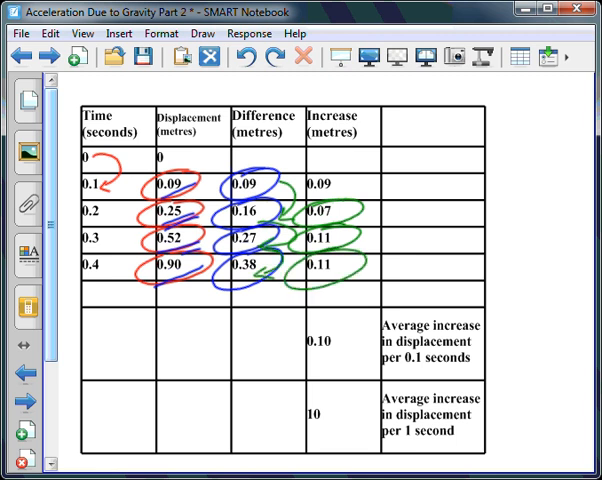
mouse_move(48, 240)
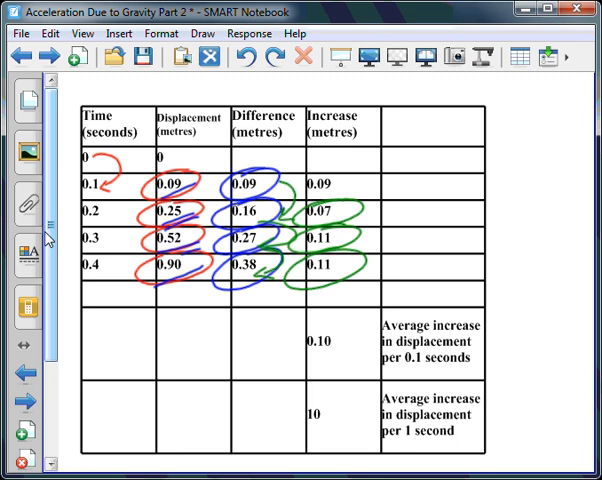
- Circle the 0.10 average increase, link it by arrow to 10, and underline the 'per 1 second' label
left_click_drag(384, 336, 430, 336)
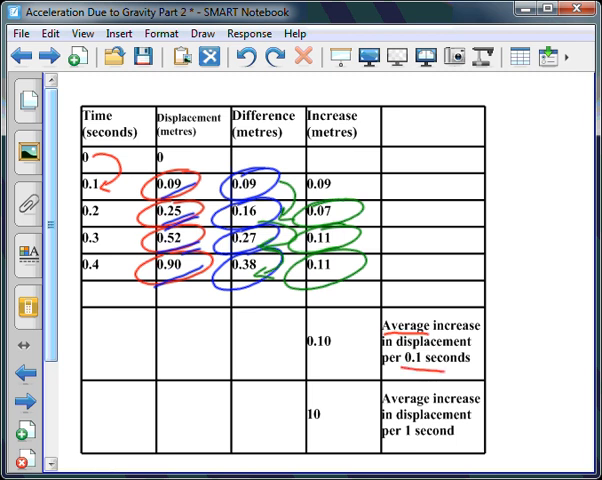
left_click_drag(300, 338, 344, 358)
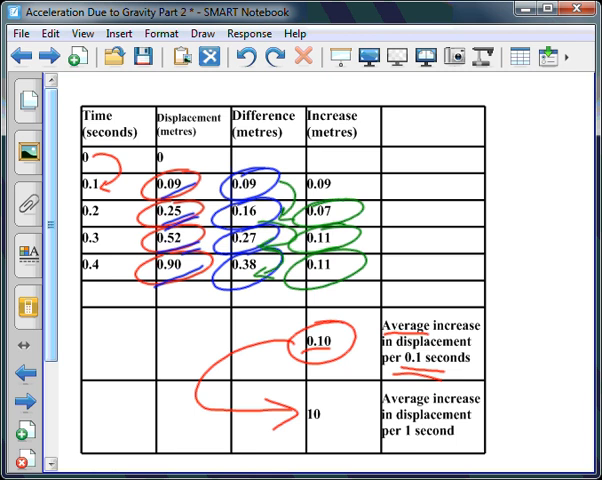
left_click_drag(280, 410, 340, 420)
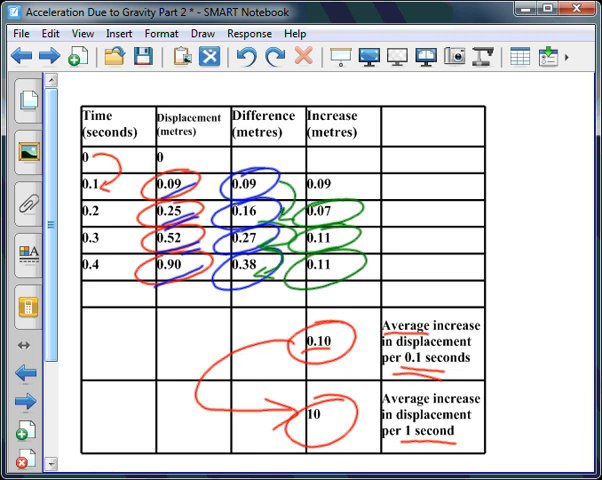
mouse_move(44, 240)
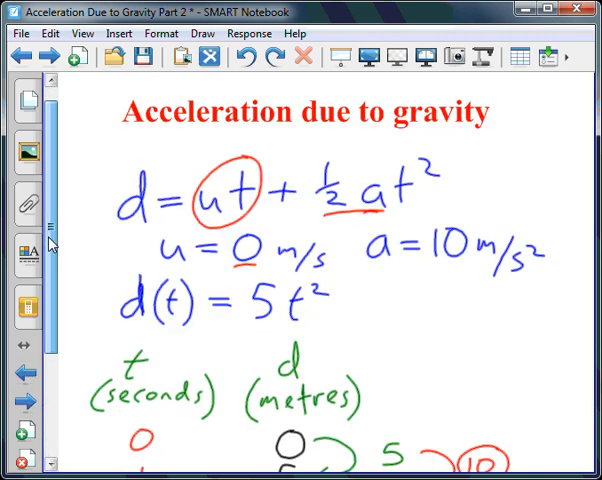
- Circle d = ut + ½at² and a = 10 m/s² in green on the gravity formula page
scroll("down", 3)
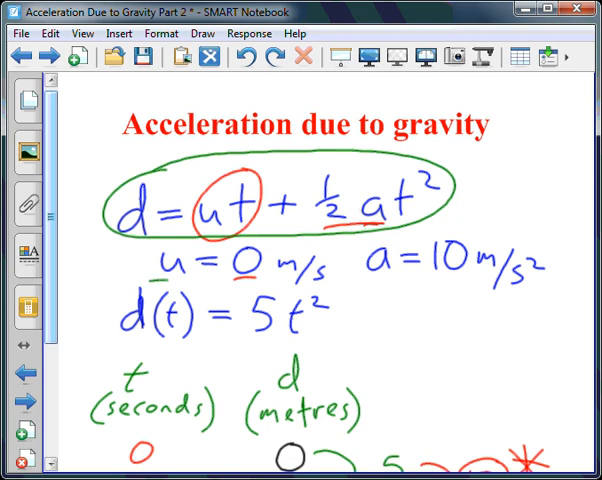
left_click_drag(160, 284, 336, 284)
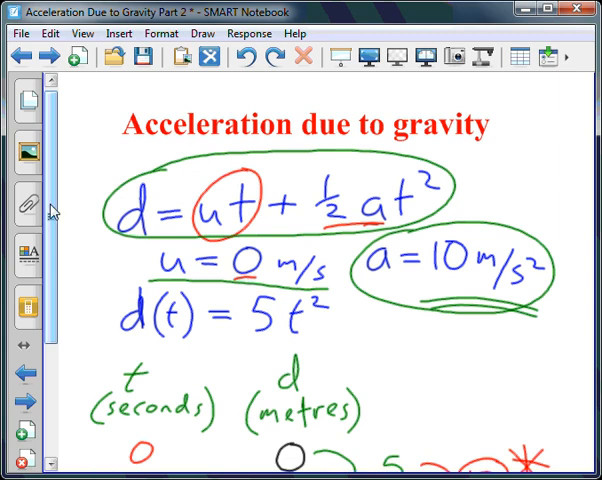
scroll("down", 3)
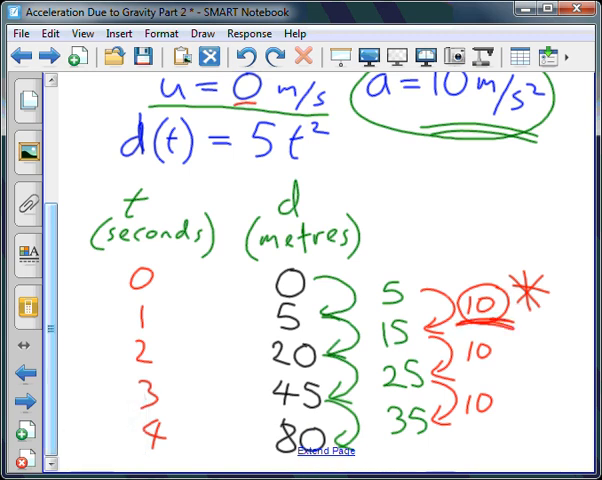
mouse_move(52, 376)
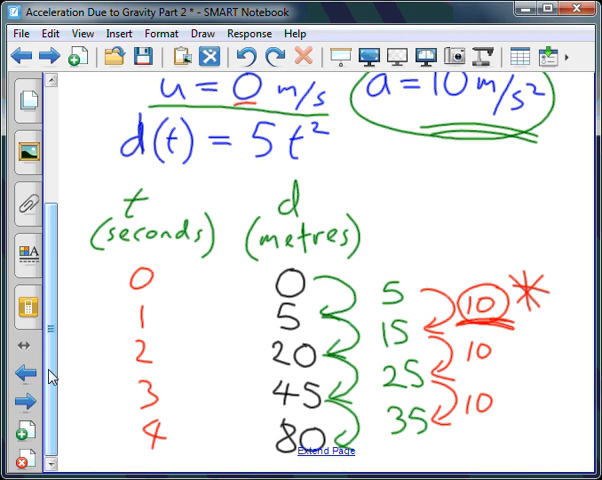
- Go to the Displacement vs Time graph page and circle the trendline equation y = 4.8548x² + 0.2984x in red
left_click(20, 372)
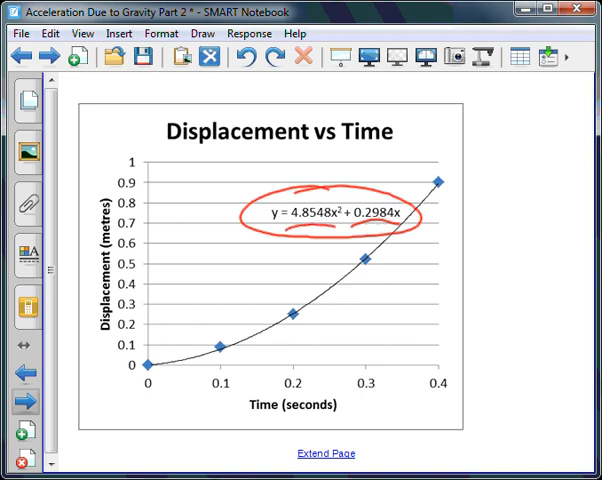
mouse_move(22, 400)
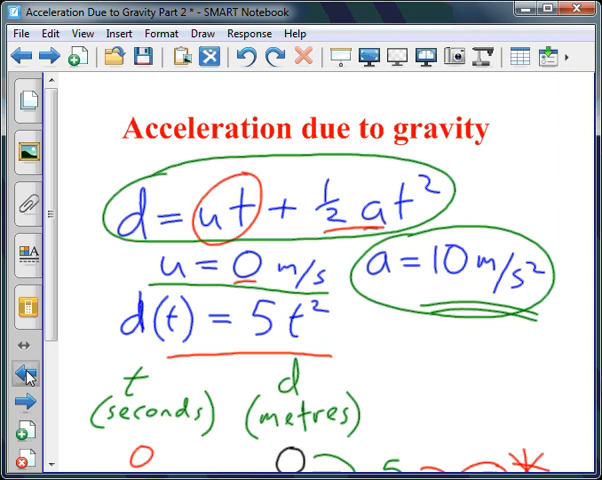
- Circle the trendline coefficients in green and handwrite y = 5x² and d = 5t² in red beside the graph
left_click(20, 376)
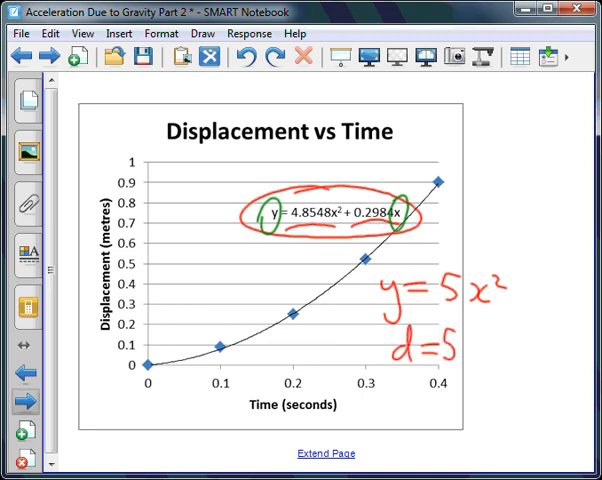
type("x²")
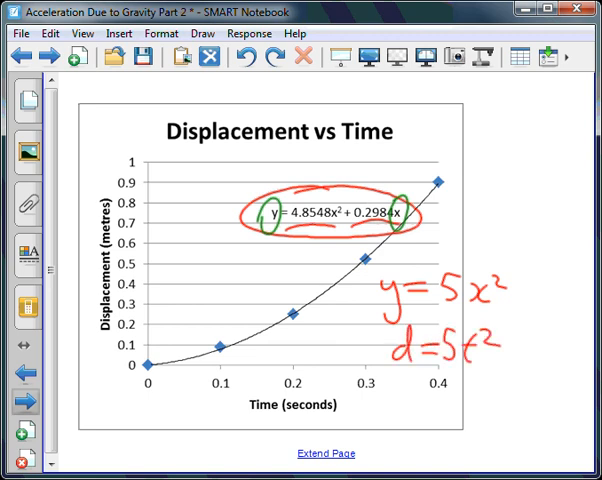